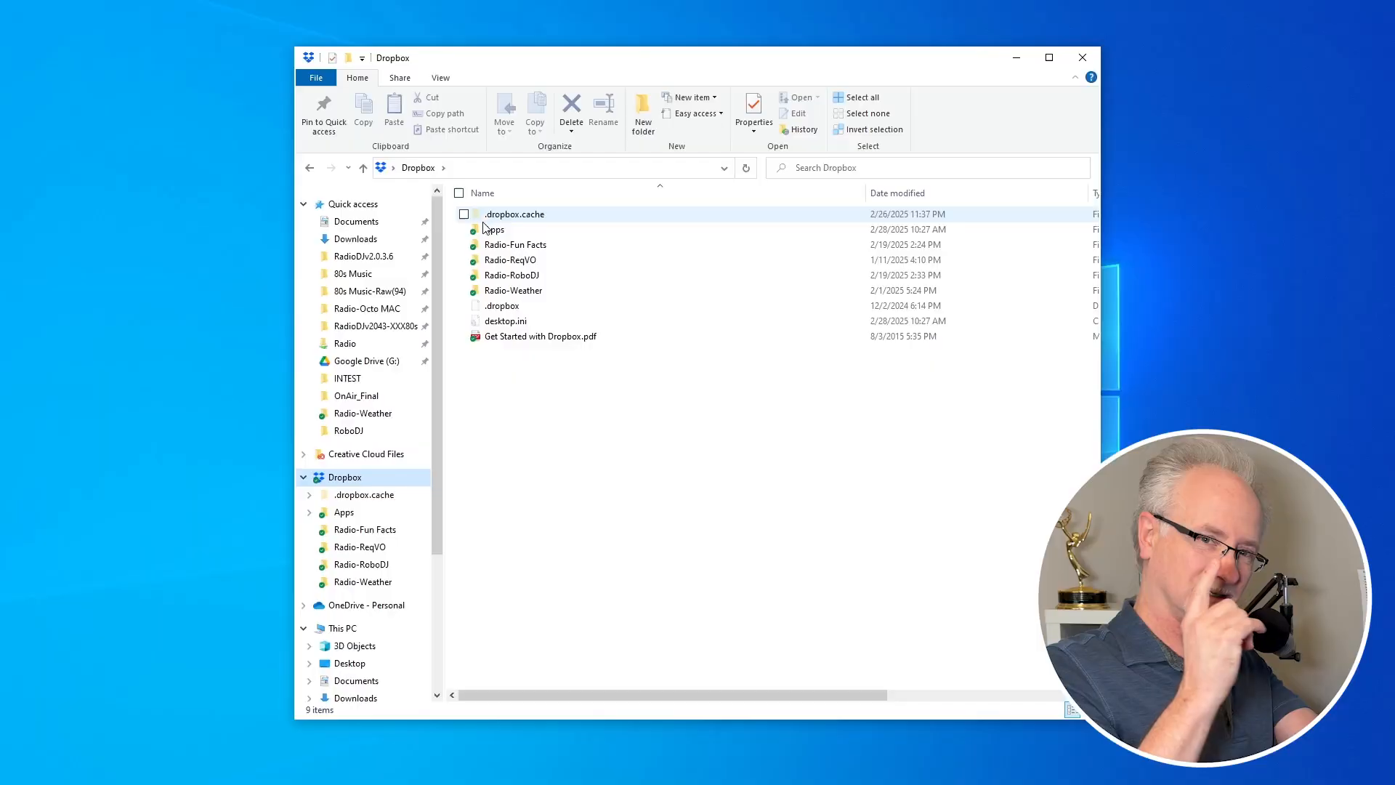
# Navigate through Dropbox Apps and n8n-RoboDJ into the n8nRoboDJ folder.
pyautogui.doubleClick(492, 230)
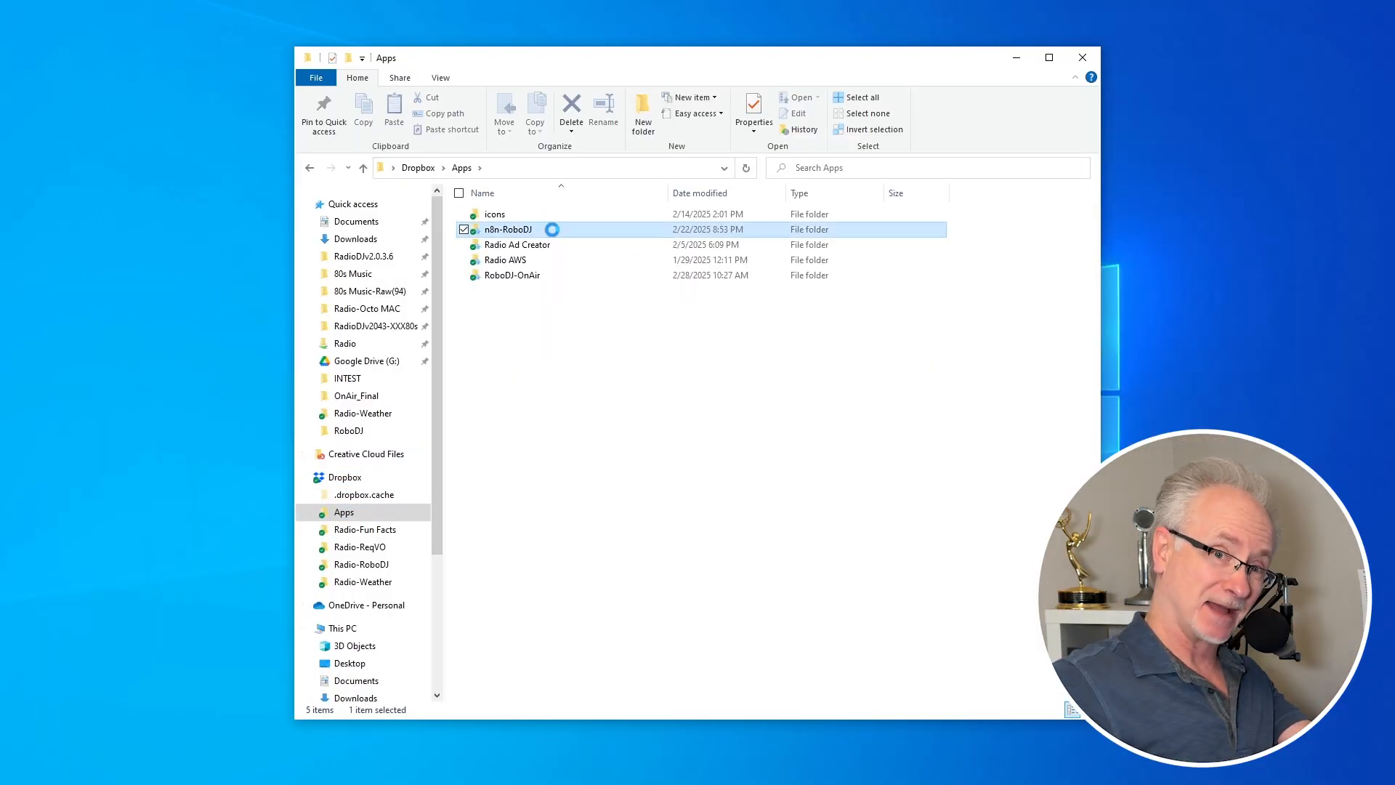
pyautogui.doubleClick(508, 229)
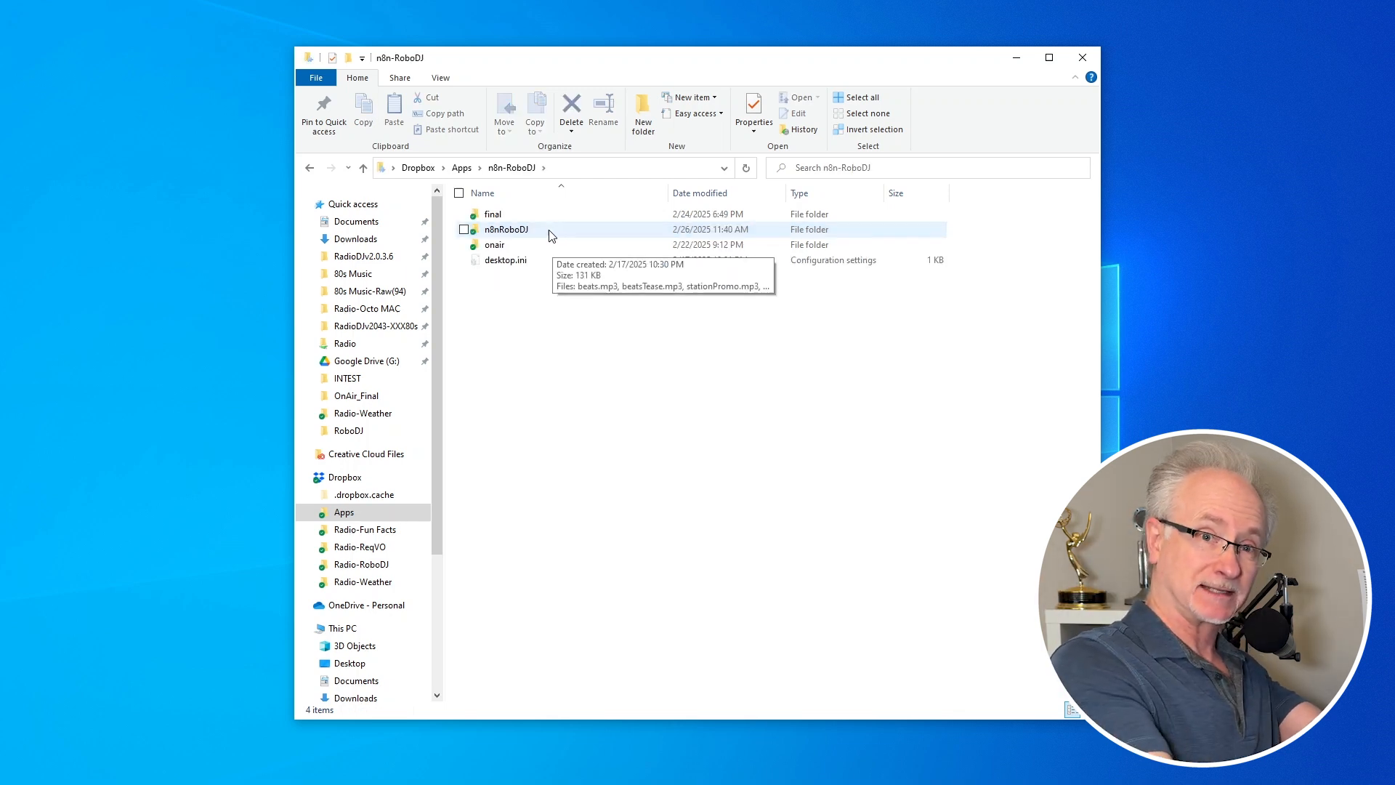
pyautogui.doubleClick(495, 244)
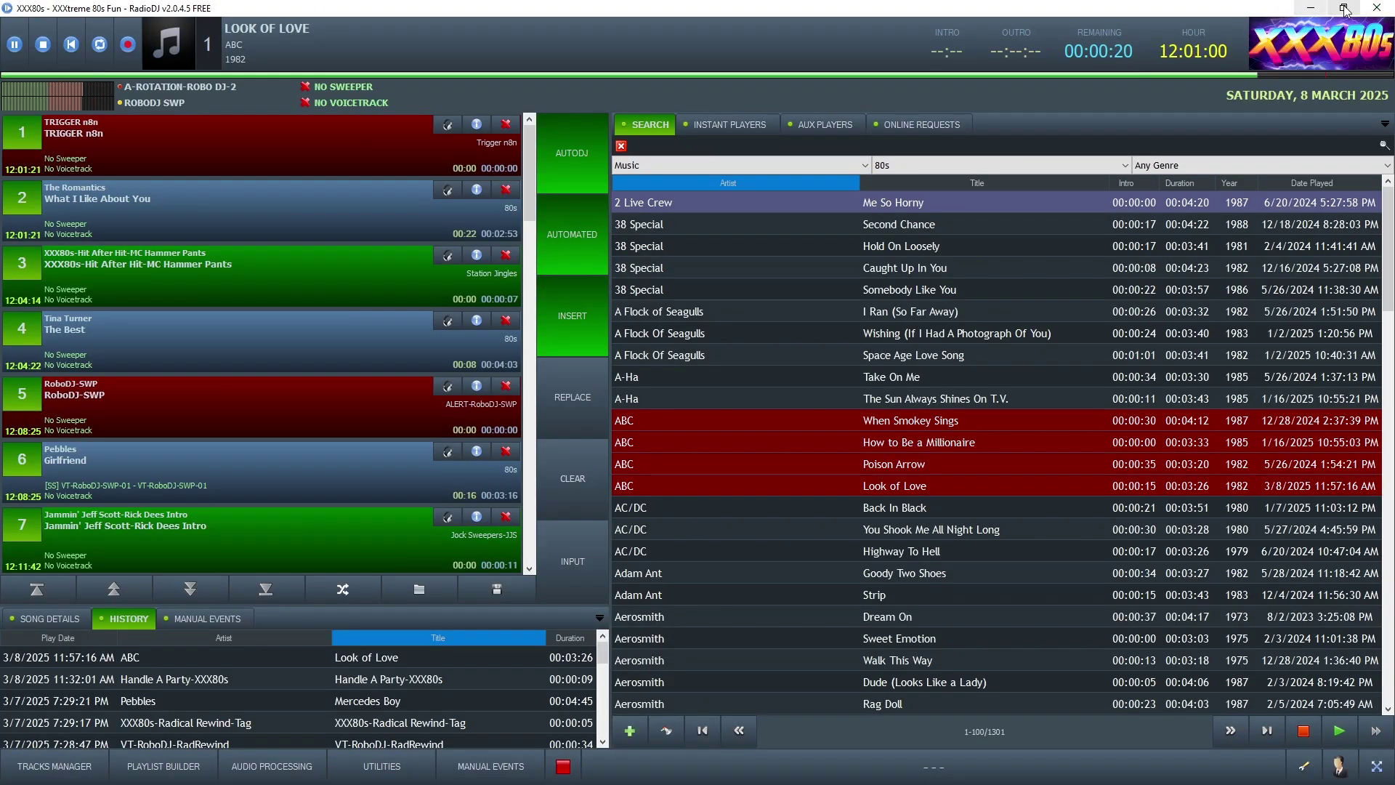
# Place RadioDJ and the n8n browser side by side so the TRIGGER n8n cart fires the webhook.
pyautogui.click(1343, 10)
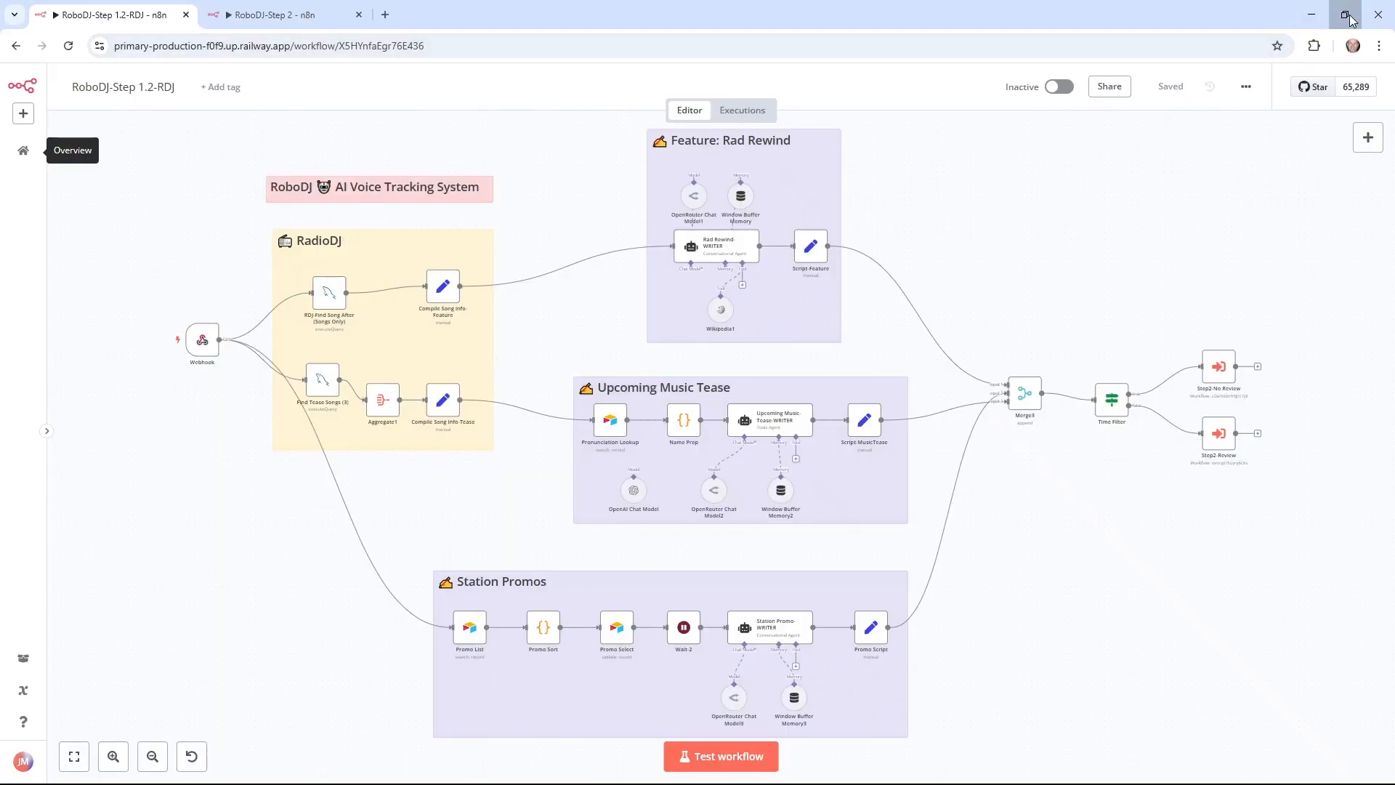
pyautogui.click(1345, 16)
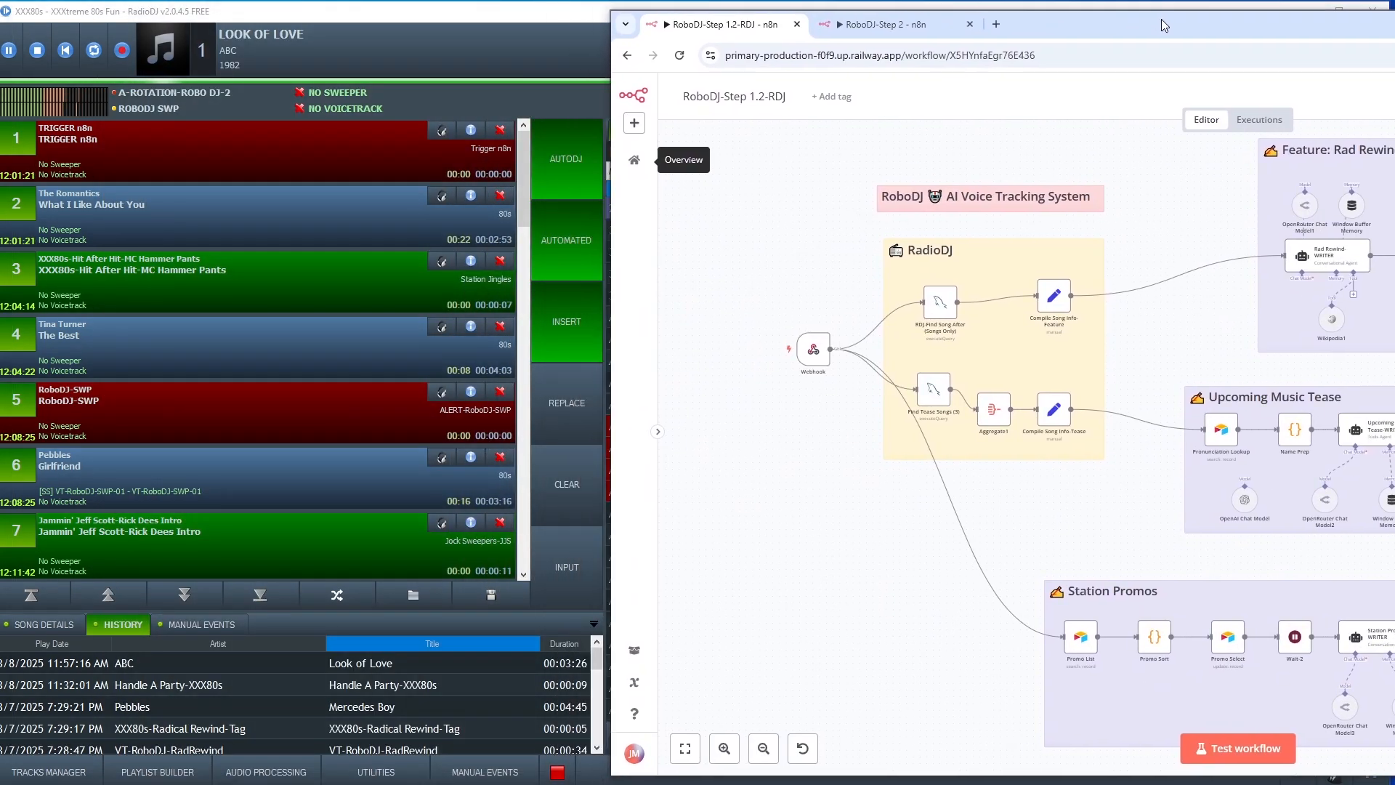
pyautogui.click(1237, 747)
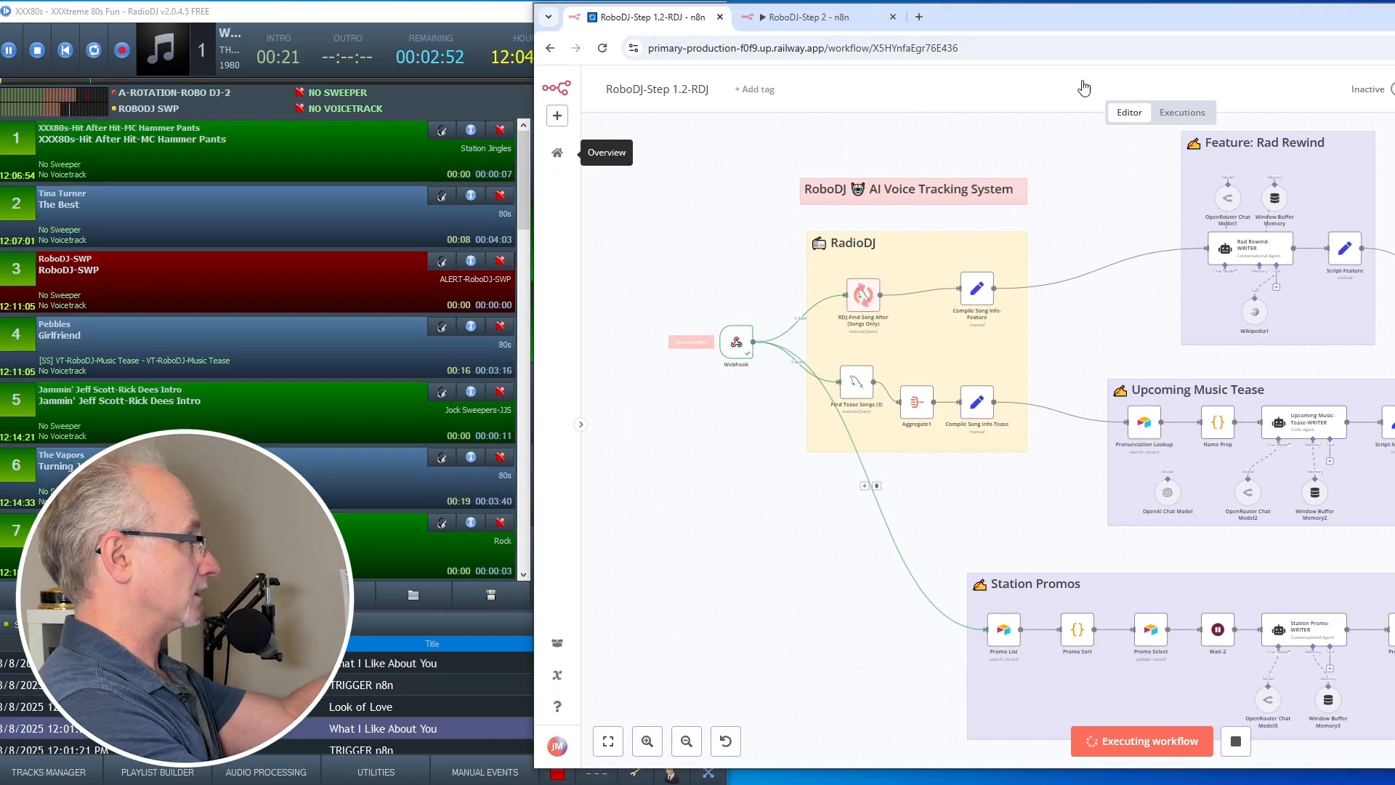
# Maximize n8n and watch the feature, music tease and promo branches finish with green checkmarks.
pyautogui.click(1344, 13)
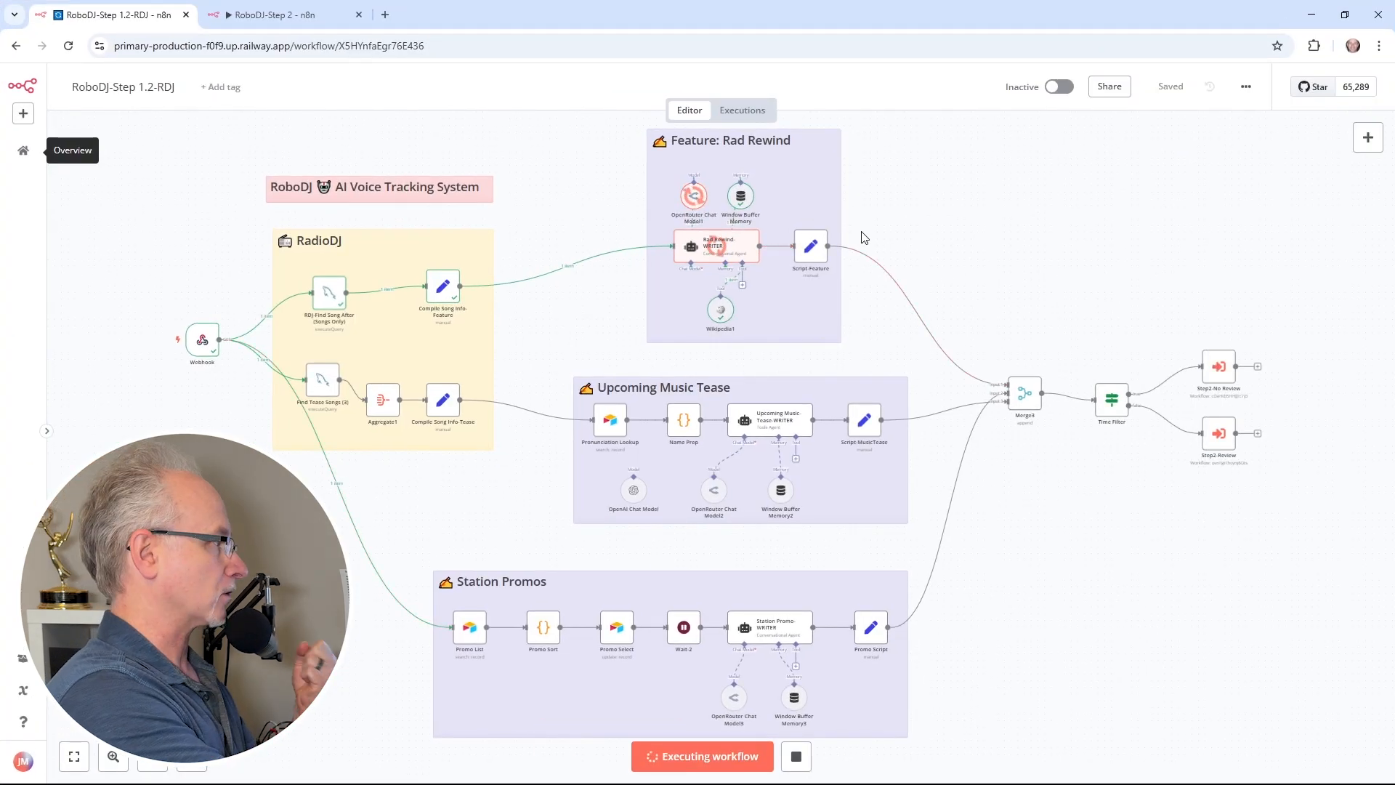
pyautogui.moveTo(1058, 289)
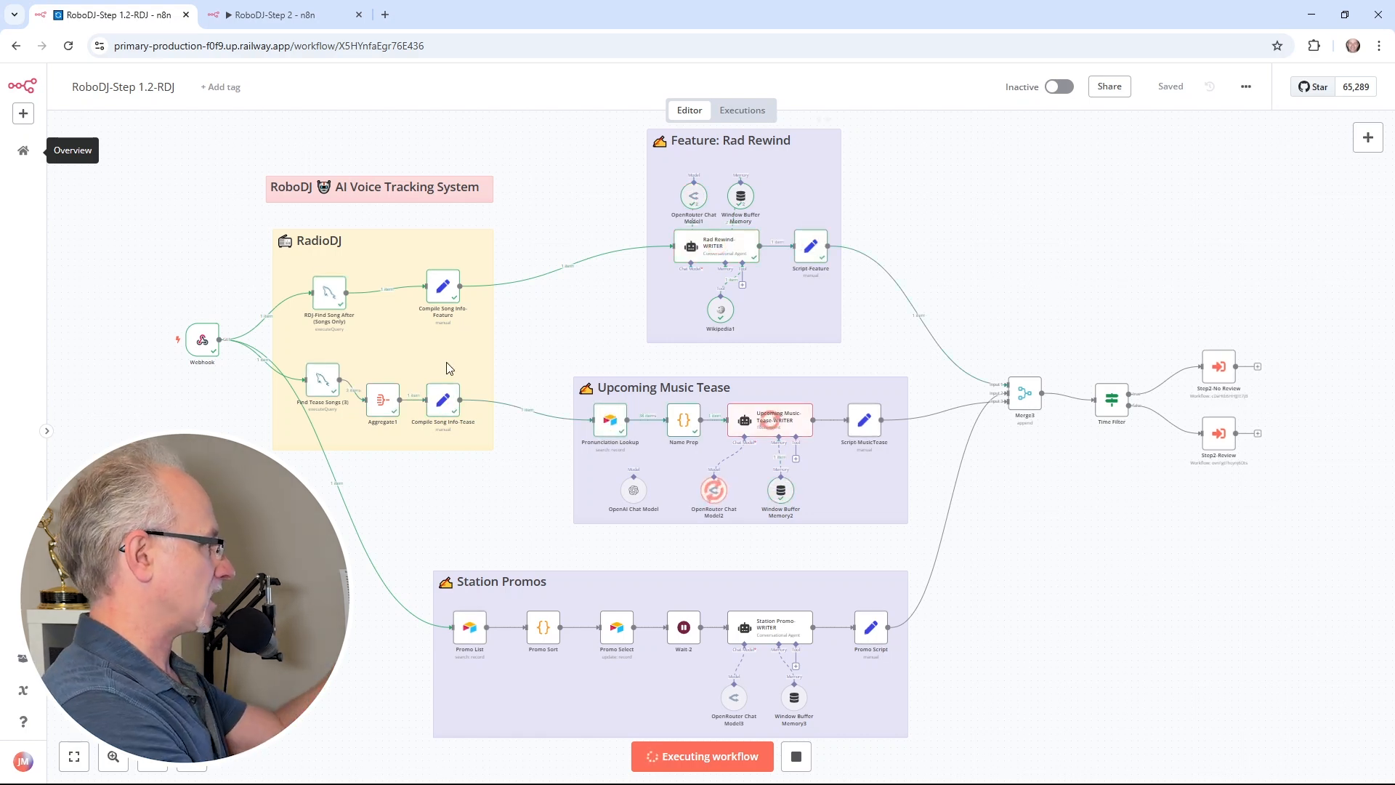
pyautogui.moveTo(1112, 505)
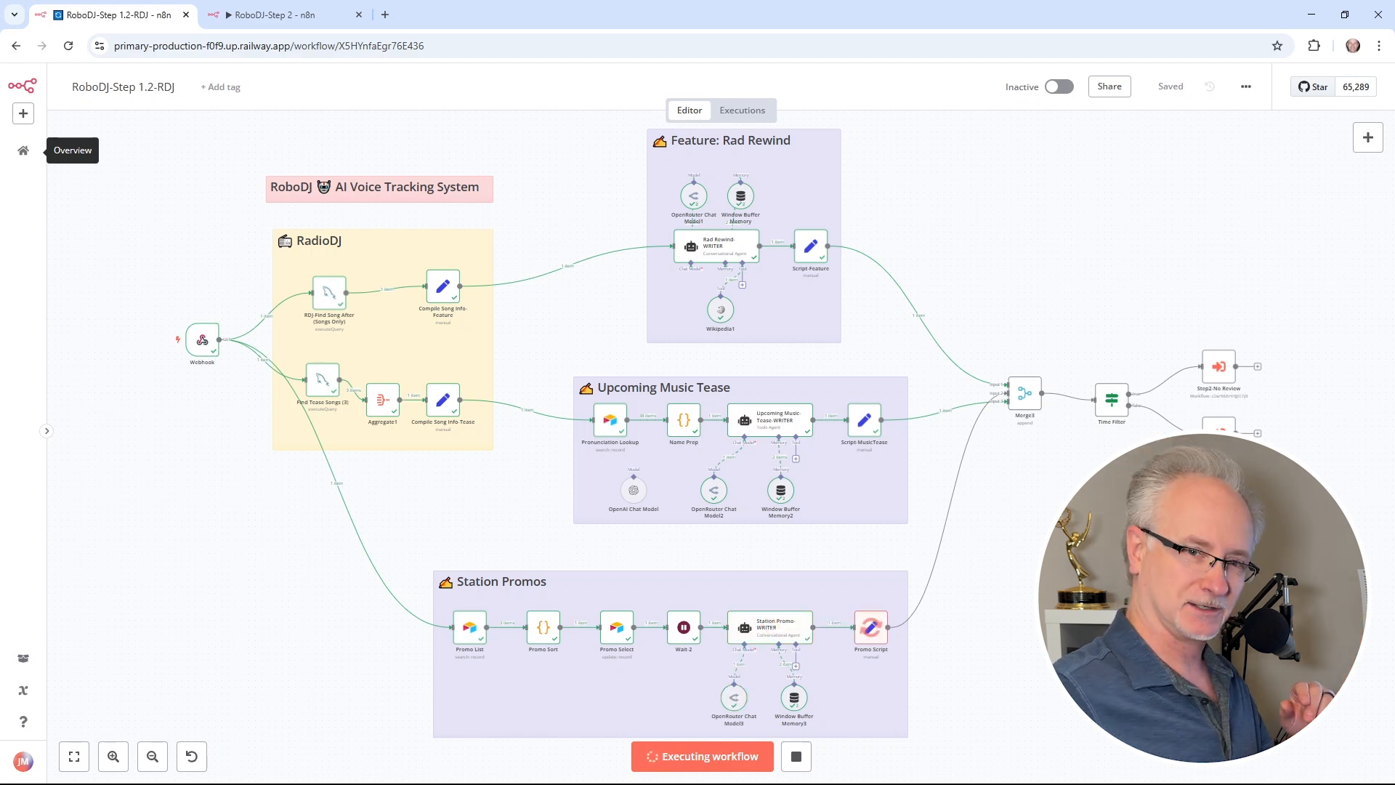
pyautogui.click(794, 756)
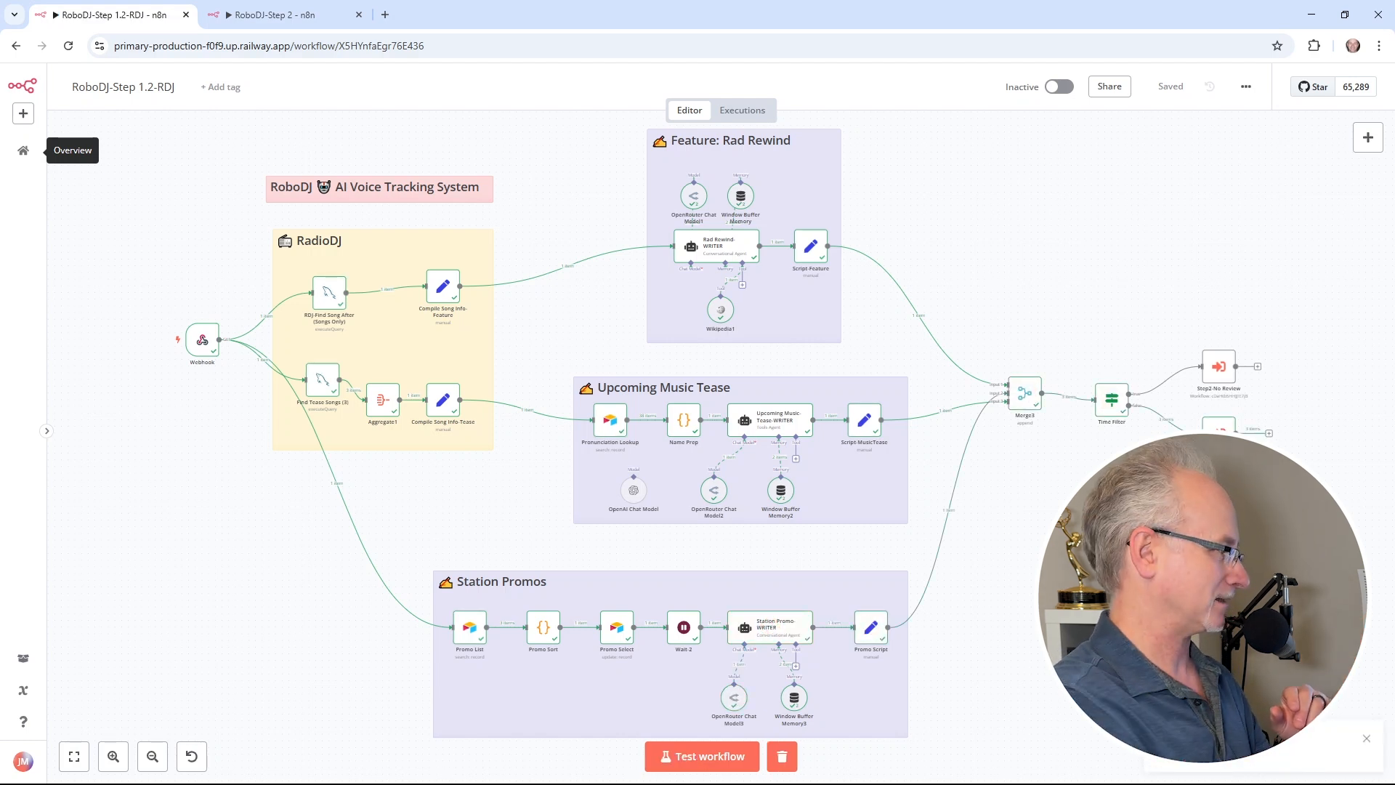